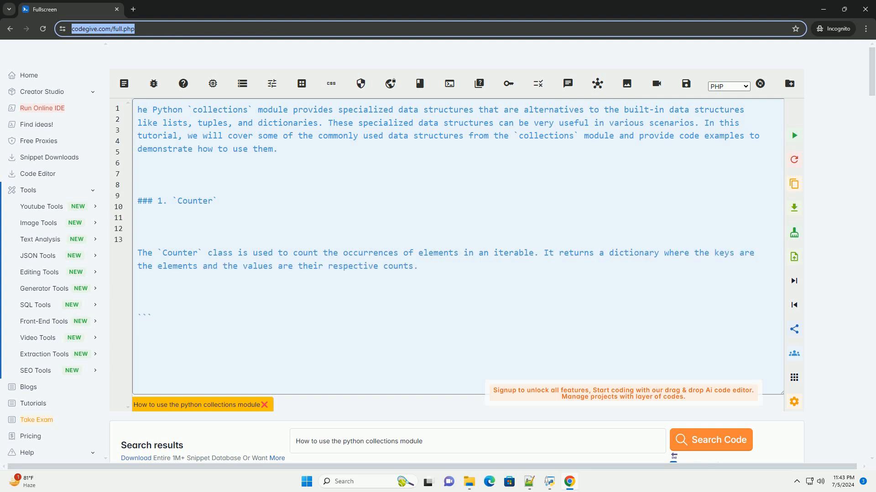
pyautogui.scroll(-3)
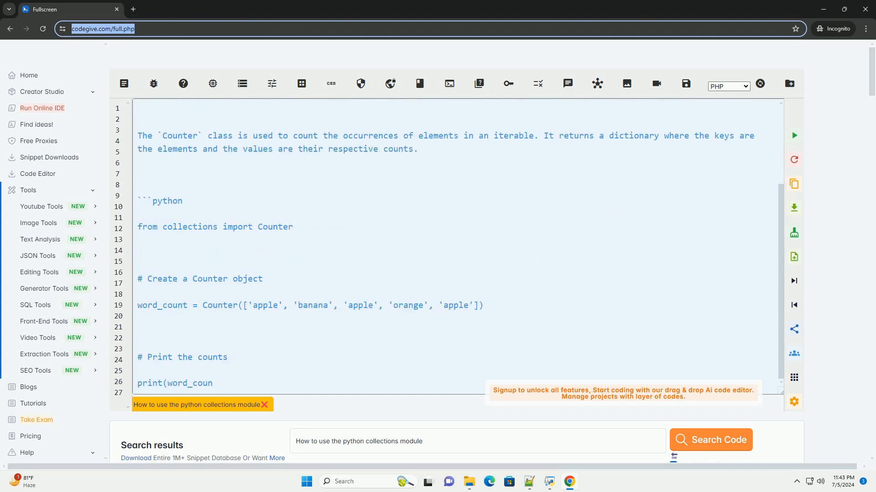
pyautogui.scroll(-3)
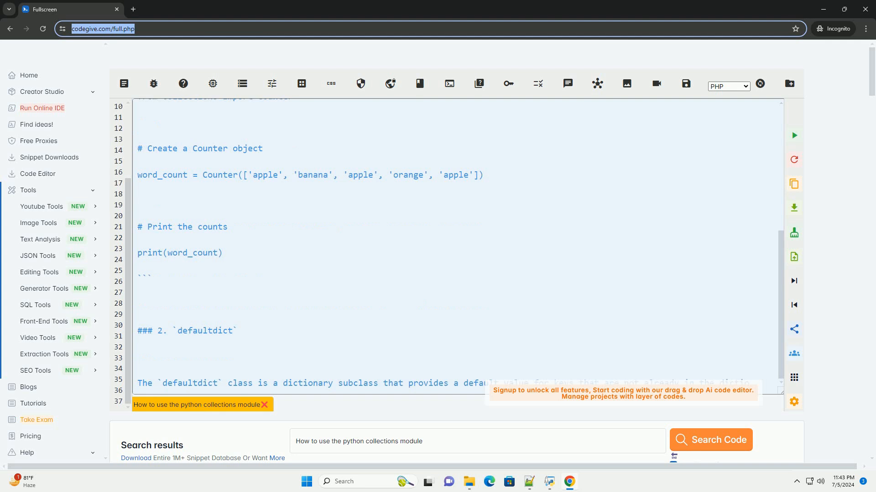
pyautogui.scroll(-3)
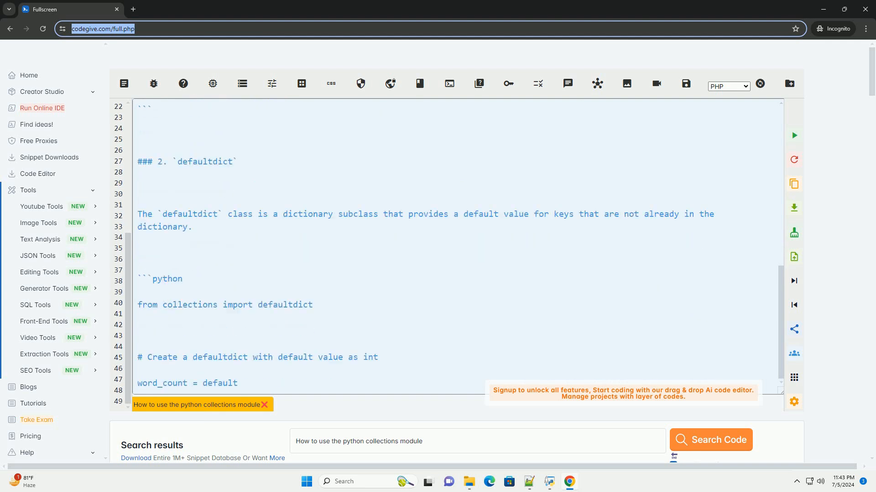
pyautogui.scroll(-3)
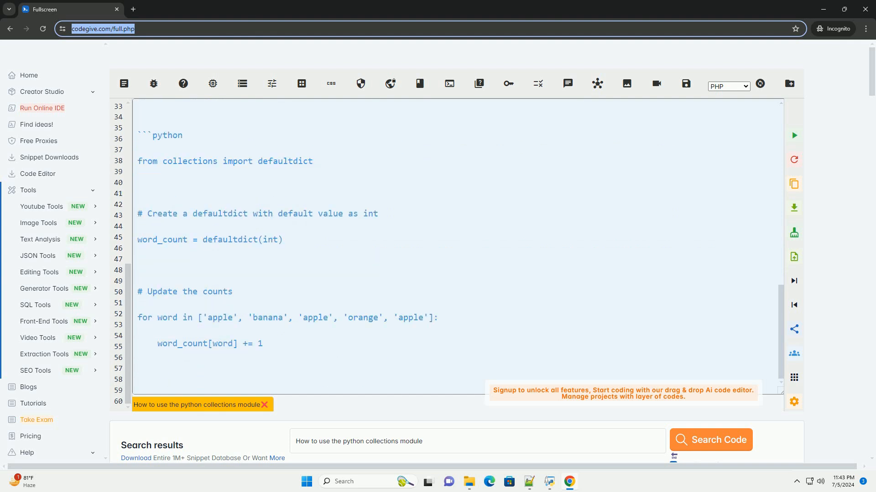
pyautogui.scroll(-3)
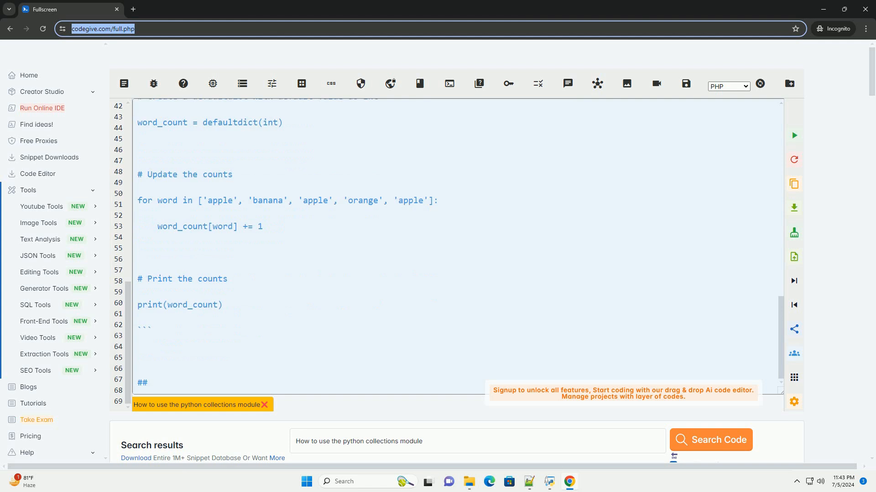
pyautogui.scroll(-3)
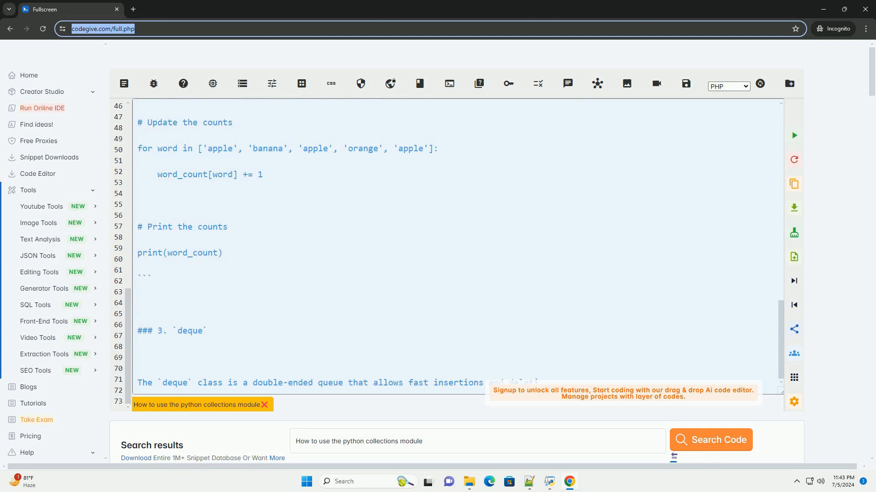
pyautogui.scroll(-3)
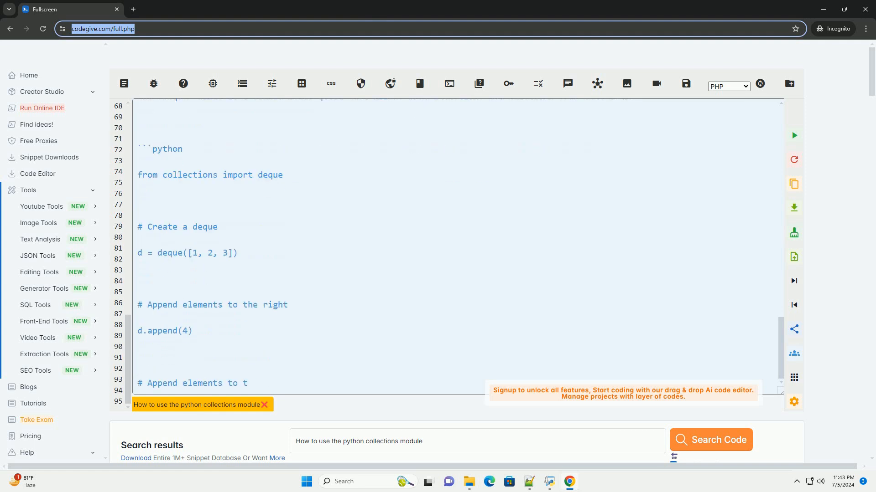
pyautogui.scroll(-3)
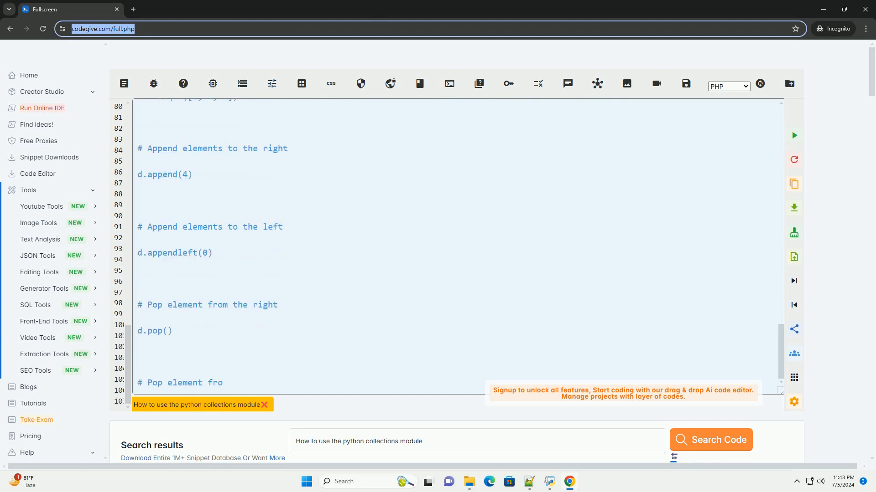
pyautogui.scroll(-3)
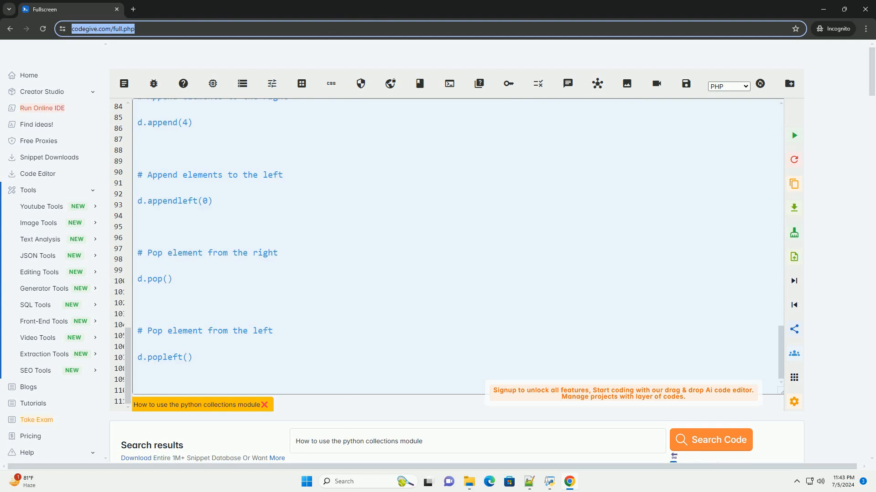
pyautogui.scroll(-3)
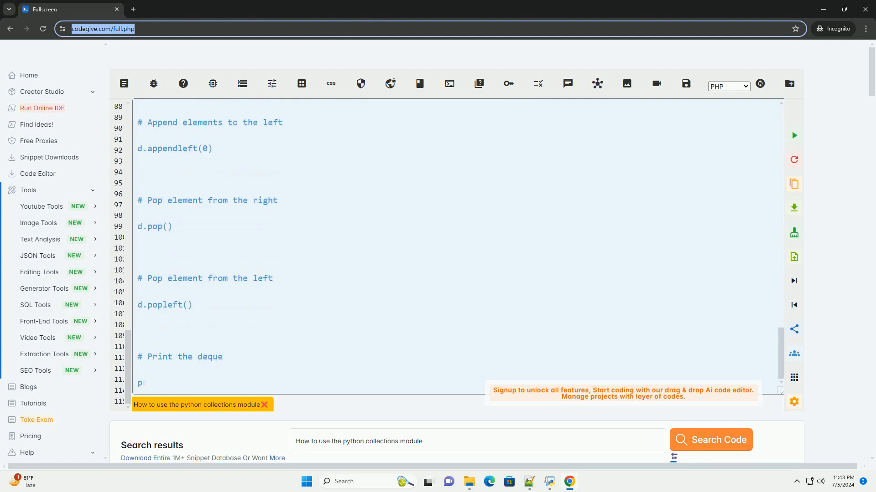
pyautogui.scroll(-3)
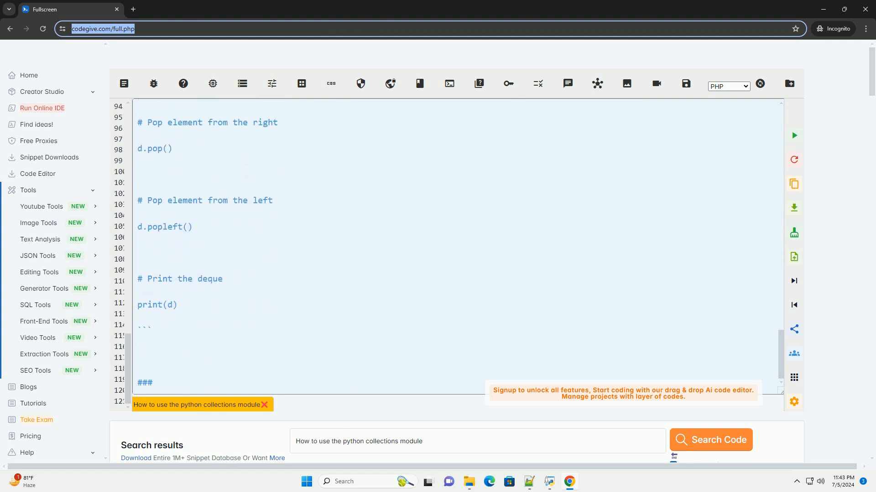
pyautogui.scroll(-3)
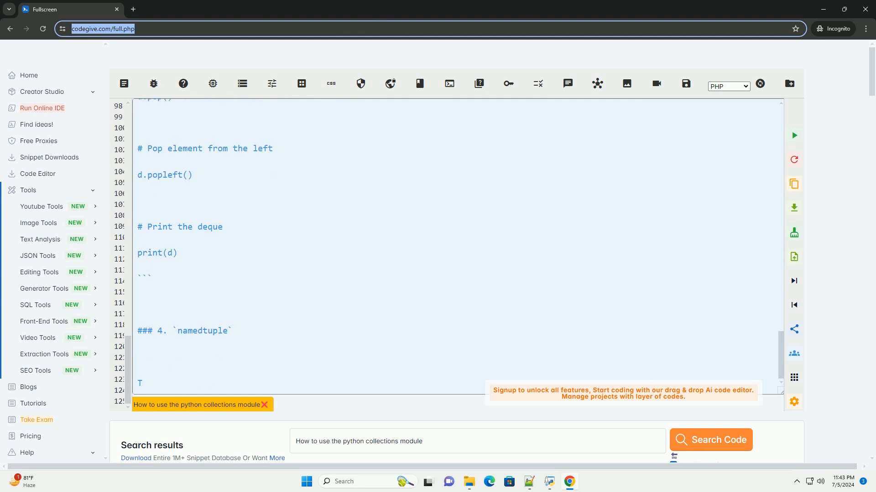
pyautogui.write('he `namedtuple` function creates tuple subclasses with named fields,')
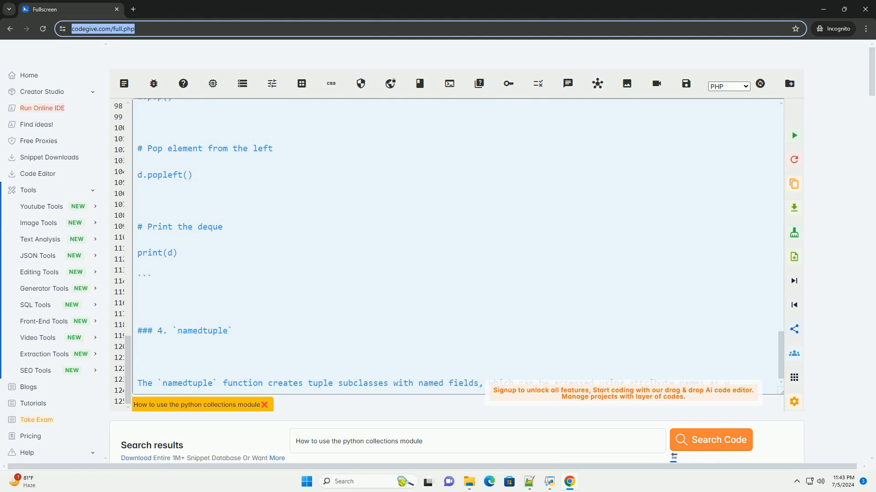
pyautogui.scroll(-3)
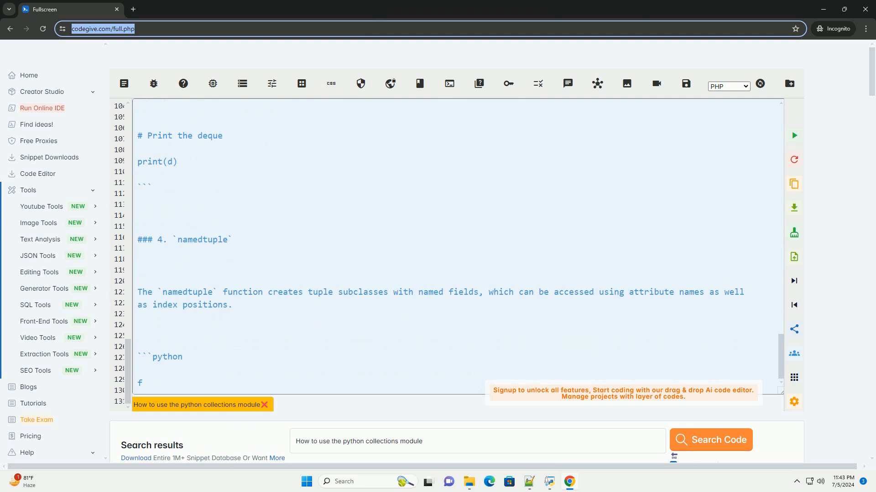
pyautogui.write('rom collections import namedtup')
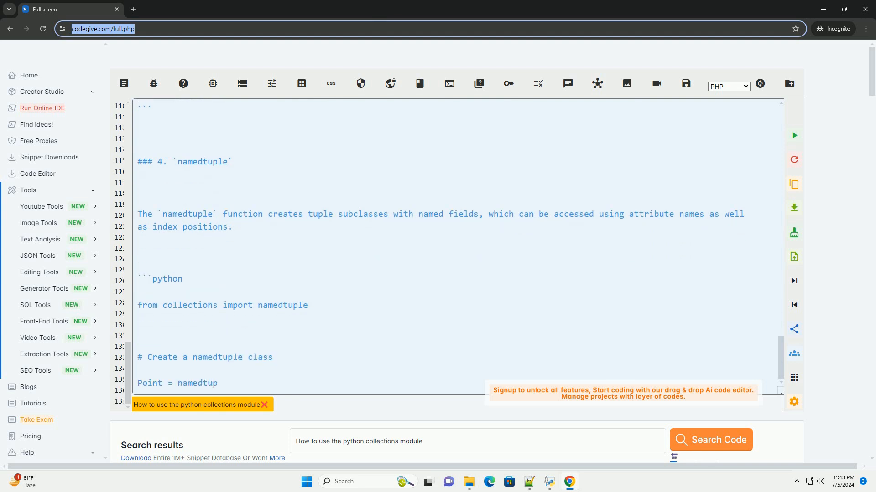
pyautogui.write("le('Point', ['x', 'y")
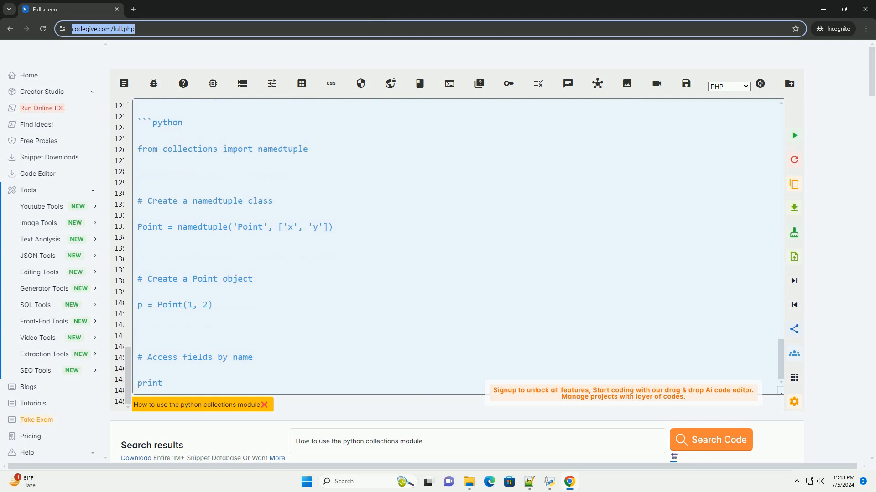
pyautogui.scroll(-3)
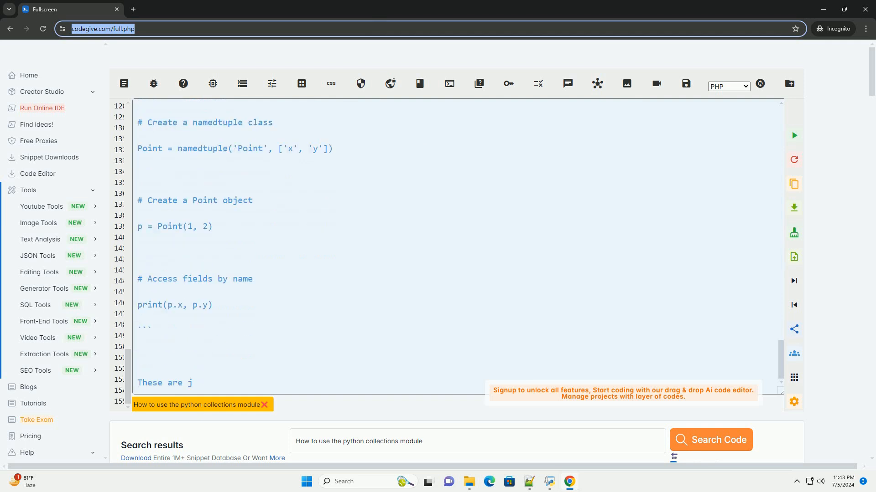
pyautogui.write('ust a few exam')
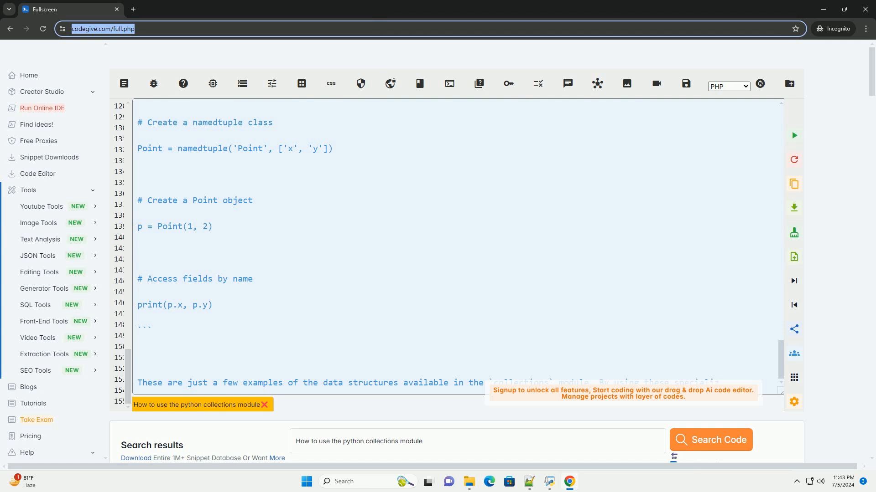
pyautogui.scroll(-3)
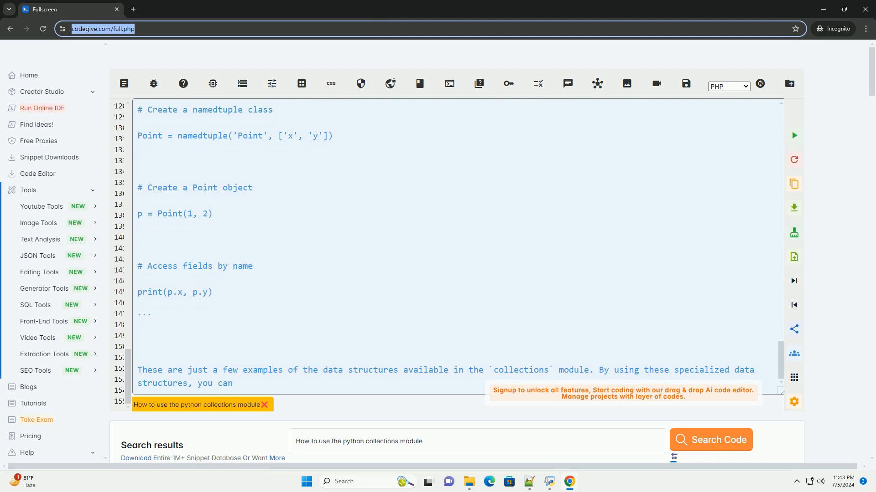
pyautogui.write('write more efficient and readable code for various tasks.')
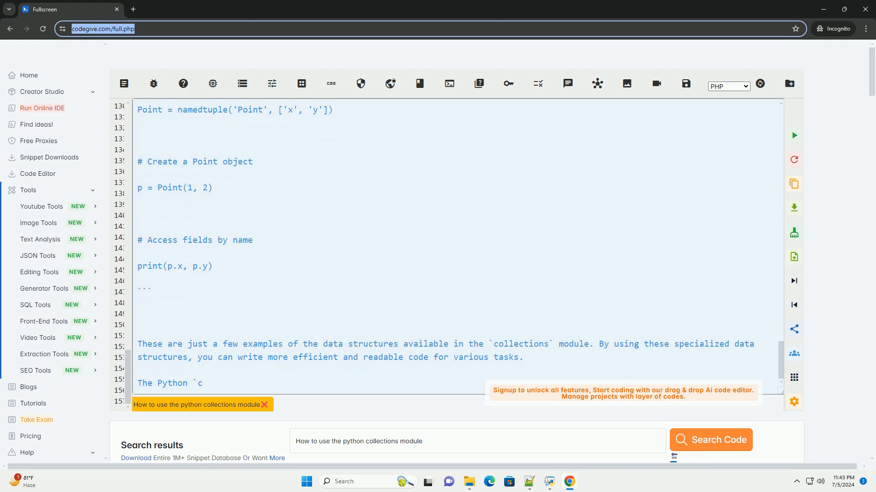
pyautogui.write('ollections` mod')
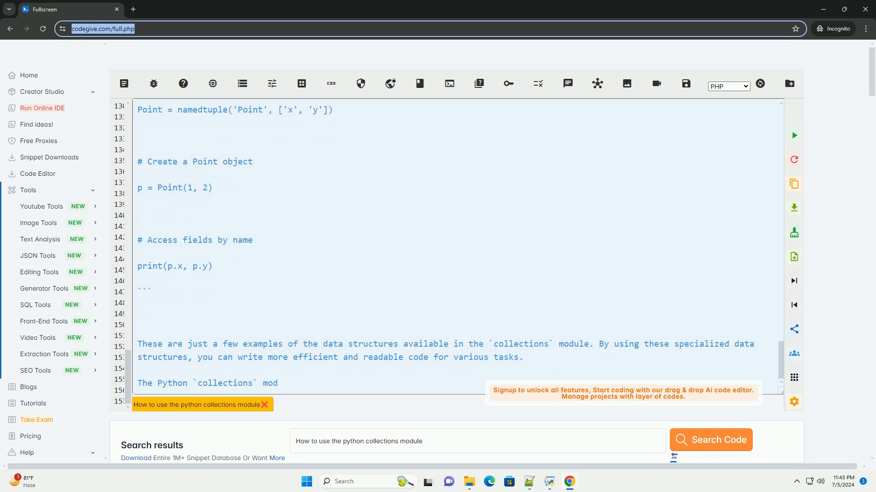